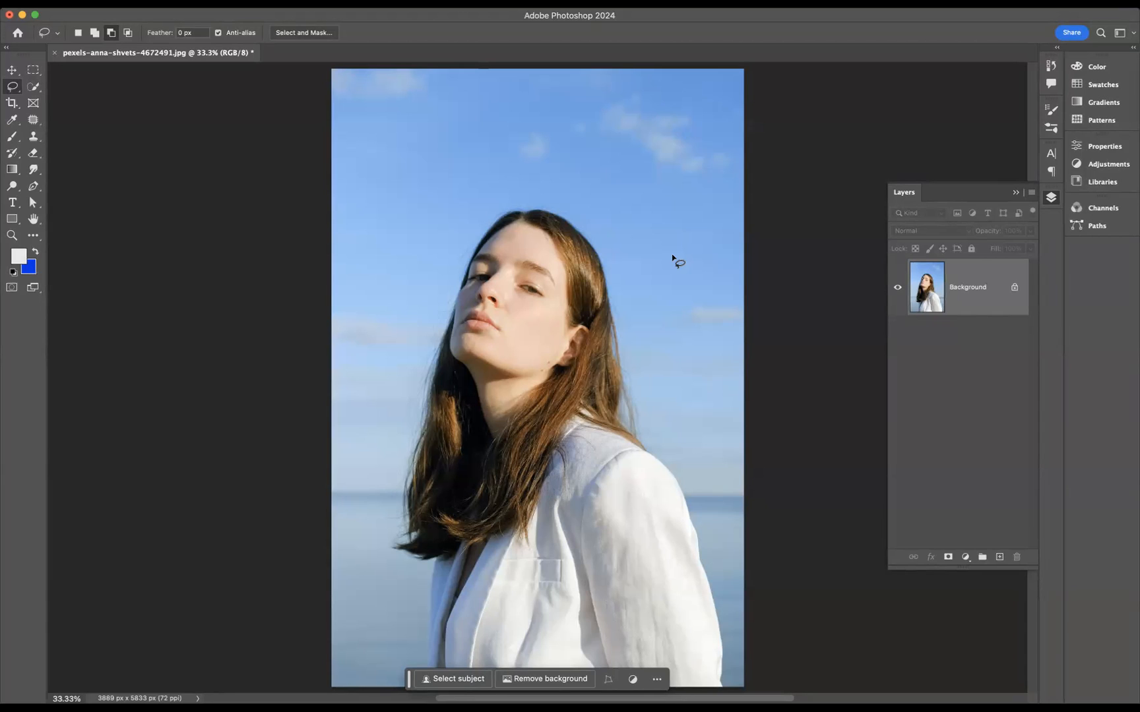
pyautogui.moveTo(628, 241)
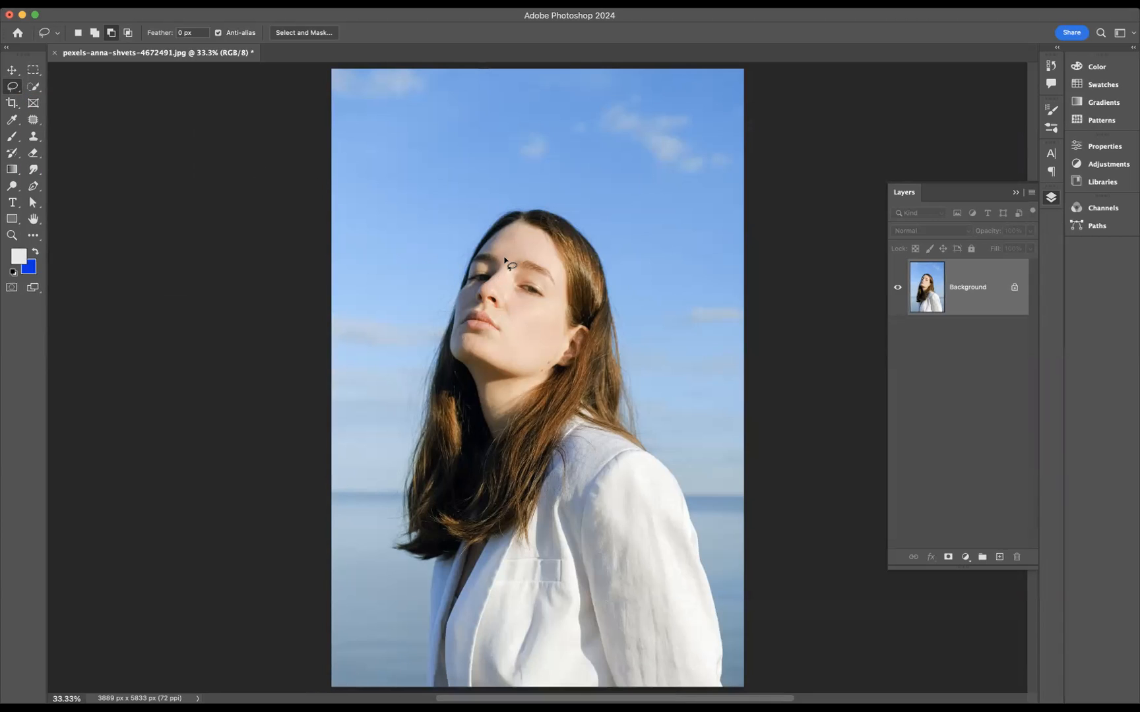
# Draw a glasses-shaped Lasso selection around both of the woman's eyes and brows
pyautogui.moveTo(509, 264); pyautogui.dragTo(468, 293)
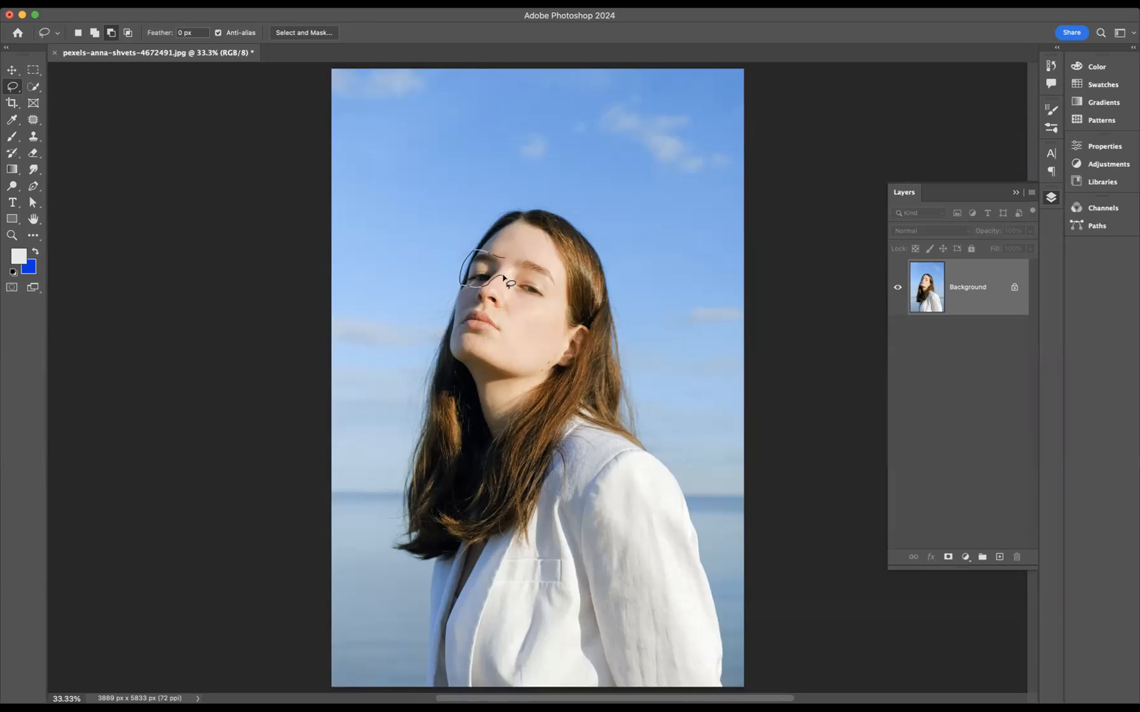
pyautogui.moveTo(508, 282); pyautogui.dragTo(570, 309)
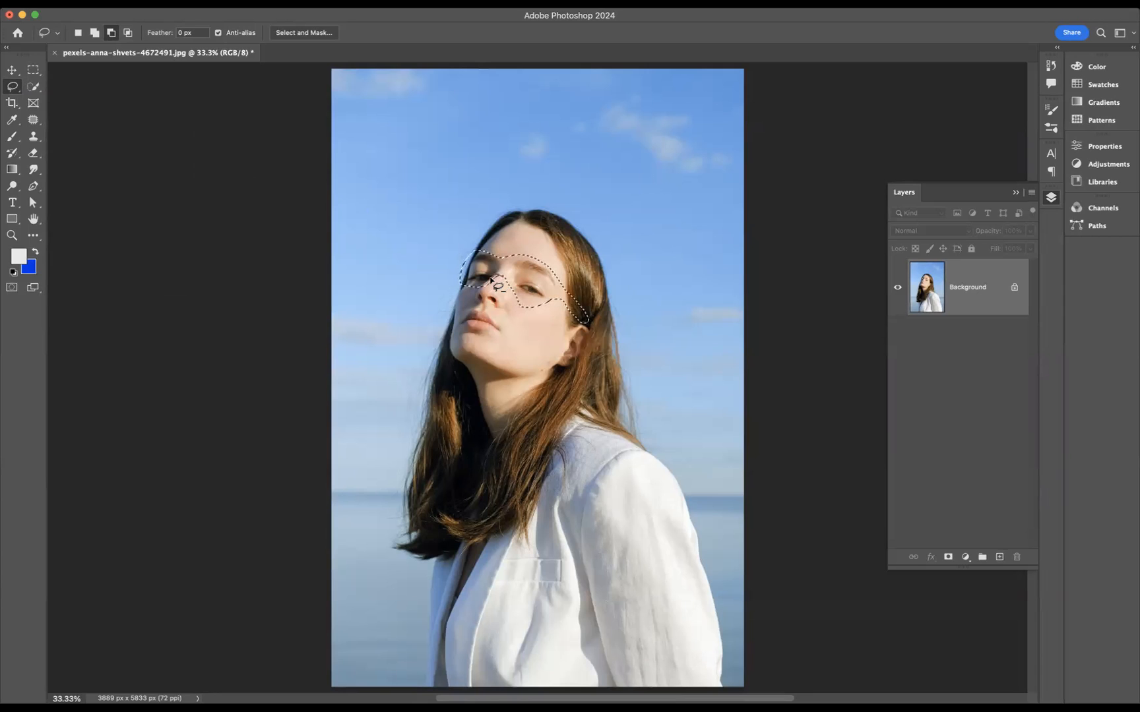
pyautogui.click(498, 287)
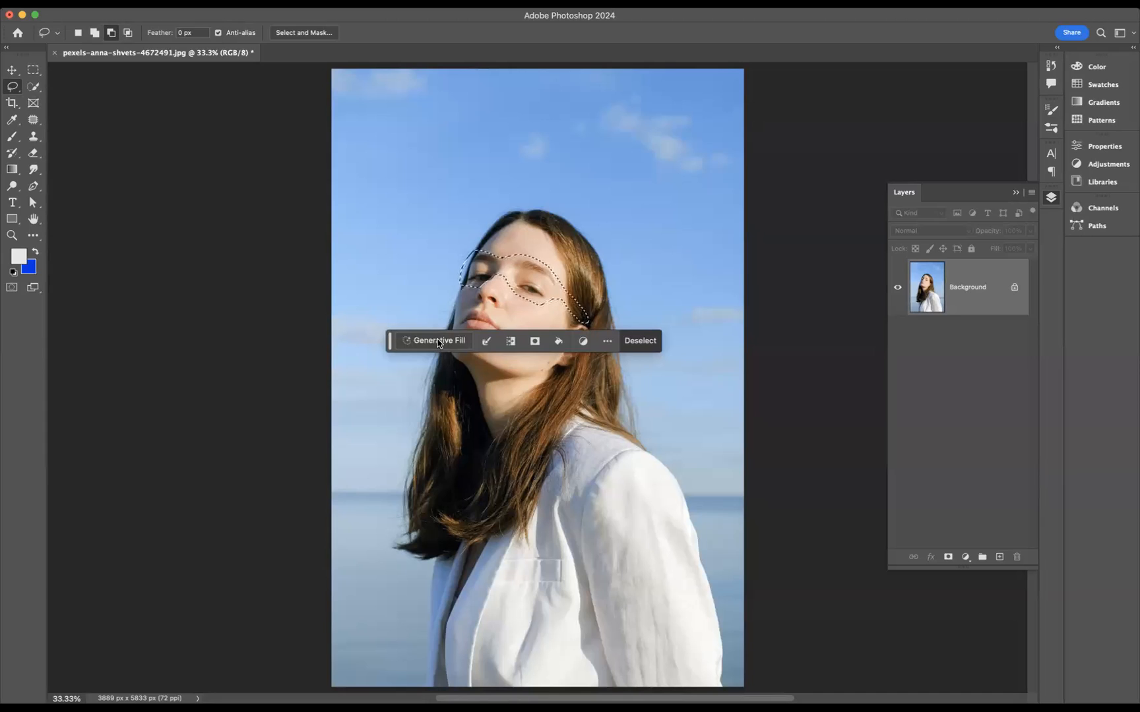
# Generate sunglasses in the eye selection using the Generative Fill prompt 'sunglasses'
pyautogui.click(439, 340)
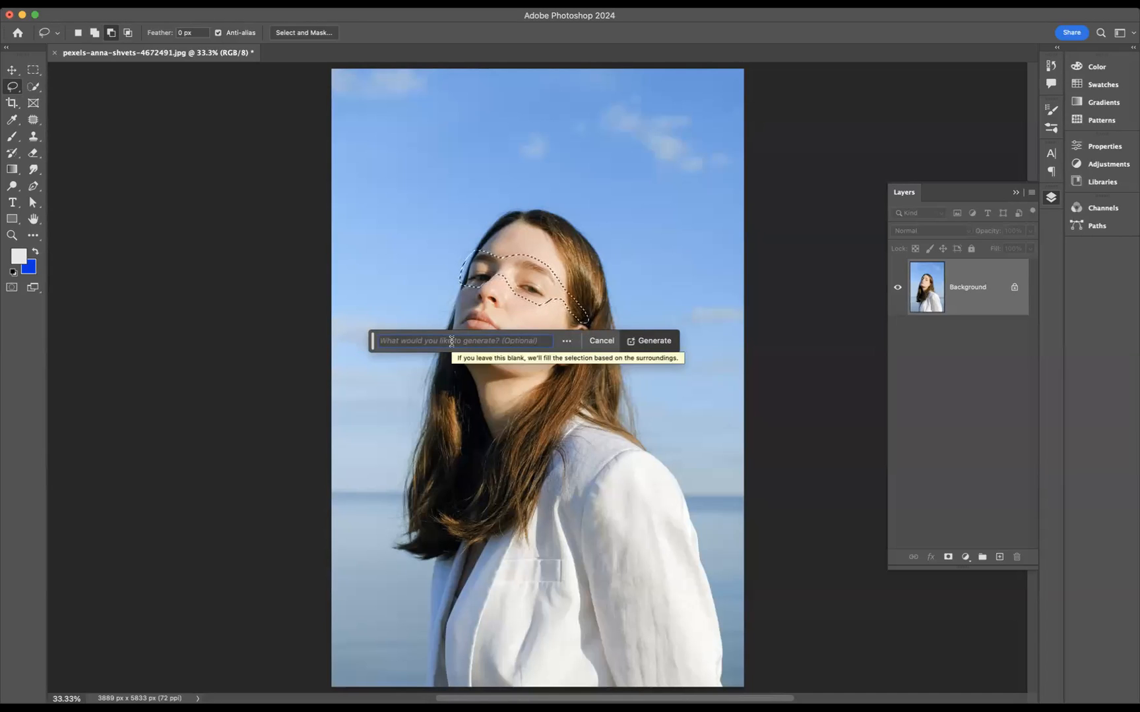
pyautogui.write('sunglasses')
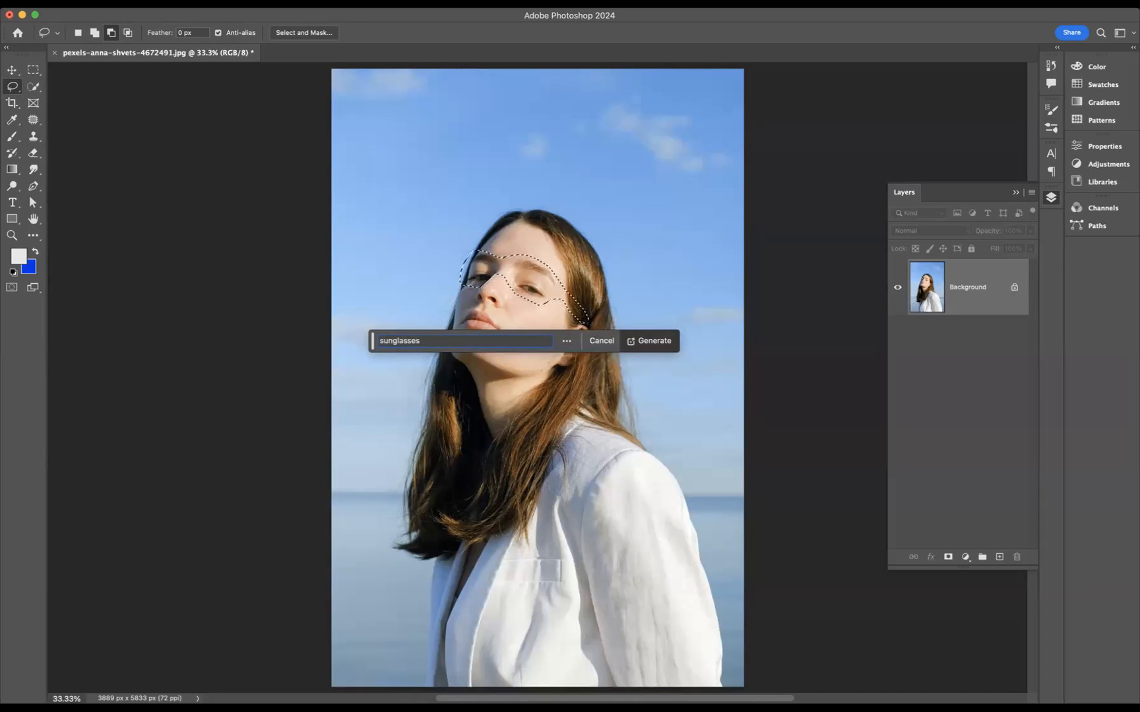
pyautogui.click(652, 340)
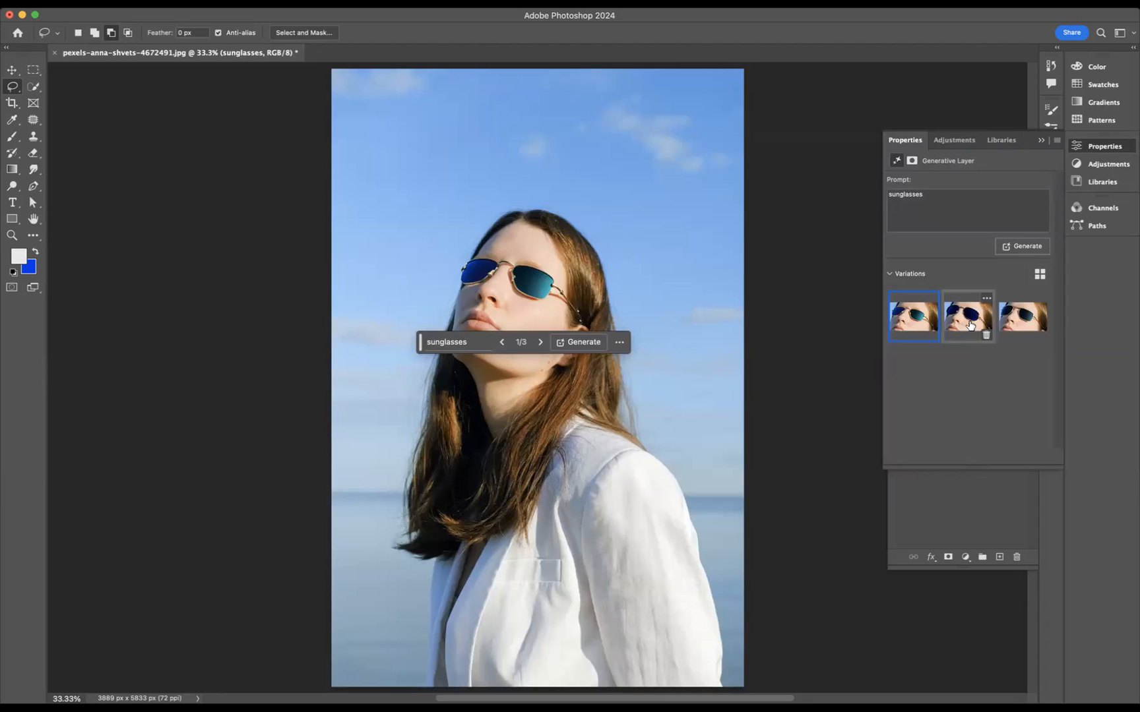
# Preview the second and third variations, then keep the second, with dark blue lenses
pyautogui.click(967, 317)
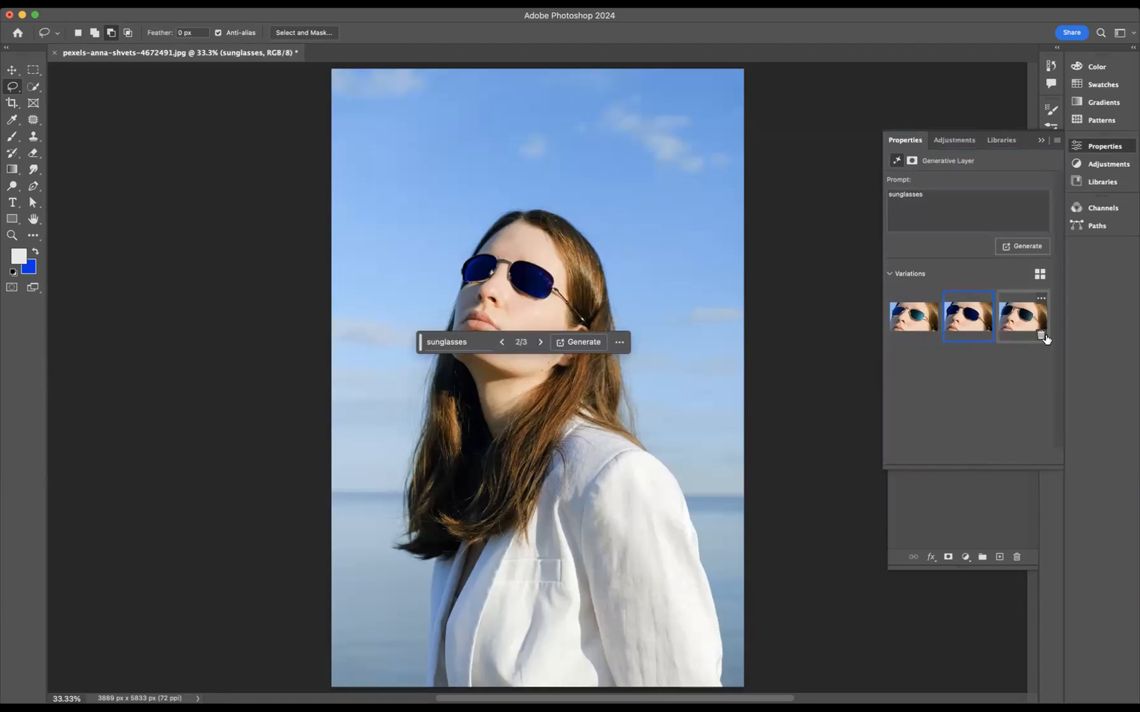
pyautogui.click(1021, 316)
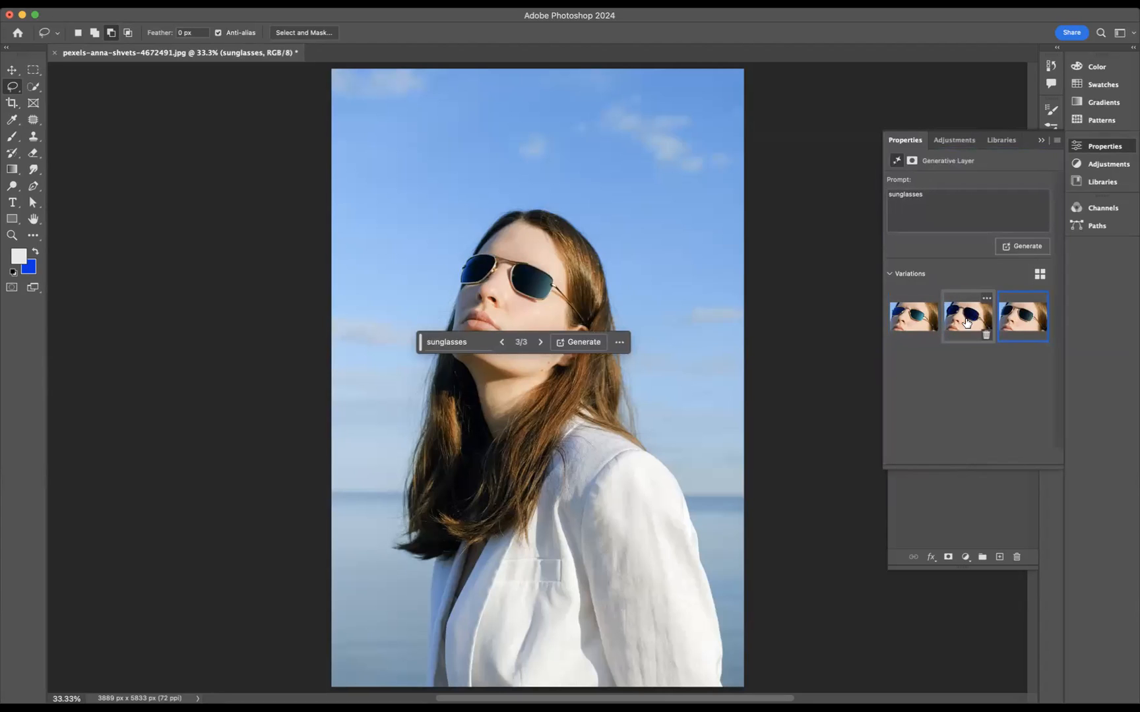
pyautogui.click(967, 317)
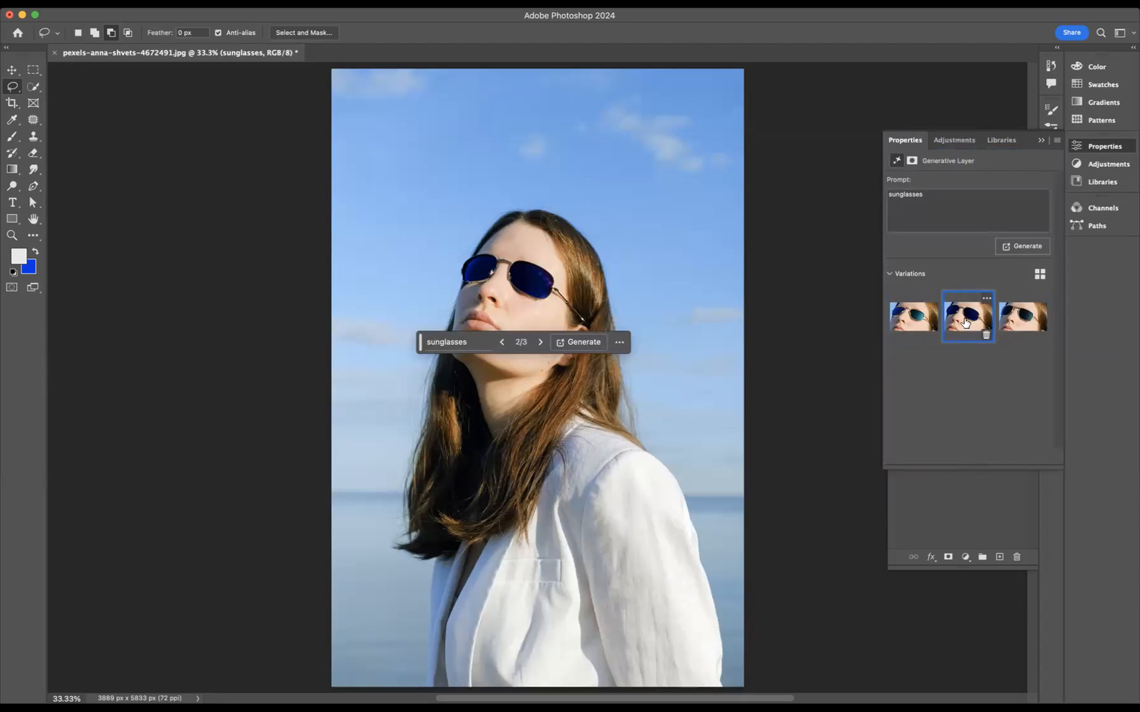